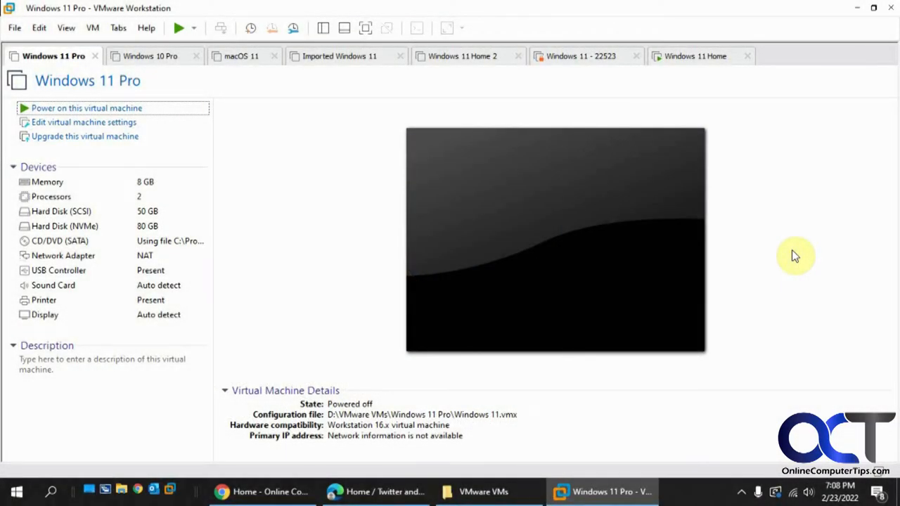
pyautogui.moveTo(774, 245)
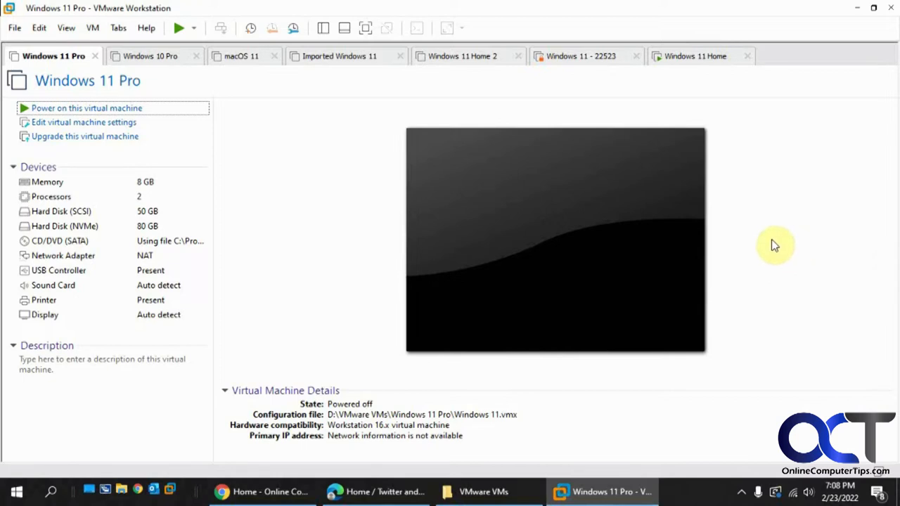
pyautogui.moveTo(754, 239)
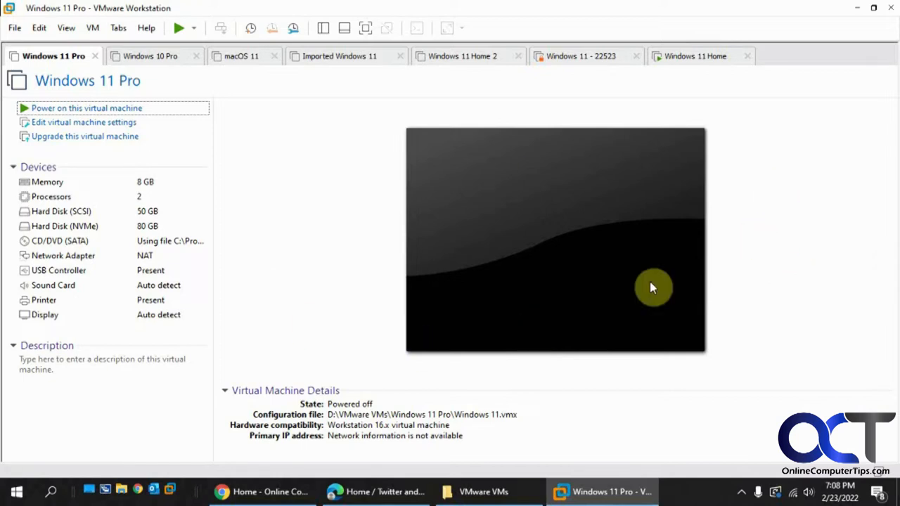
pyautogui.moveTo(377, 180)
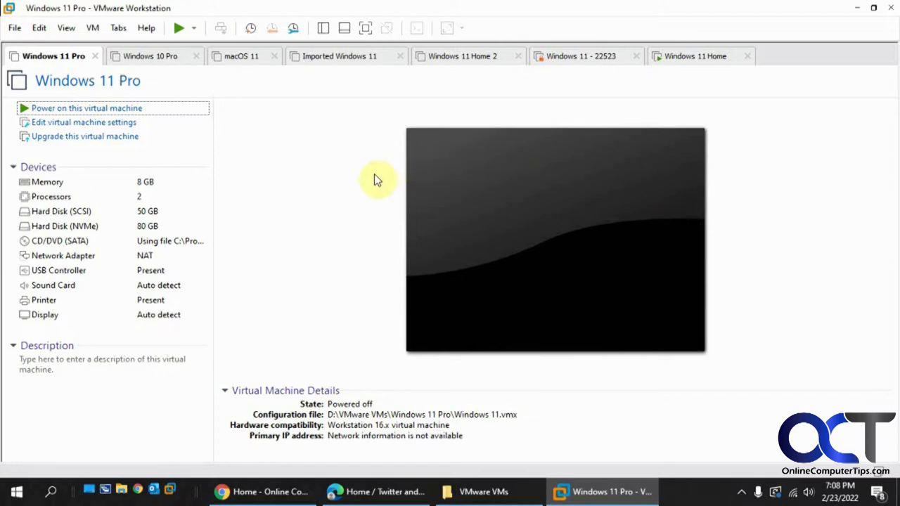
pyautogui.moveTo(340, 190)
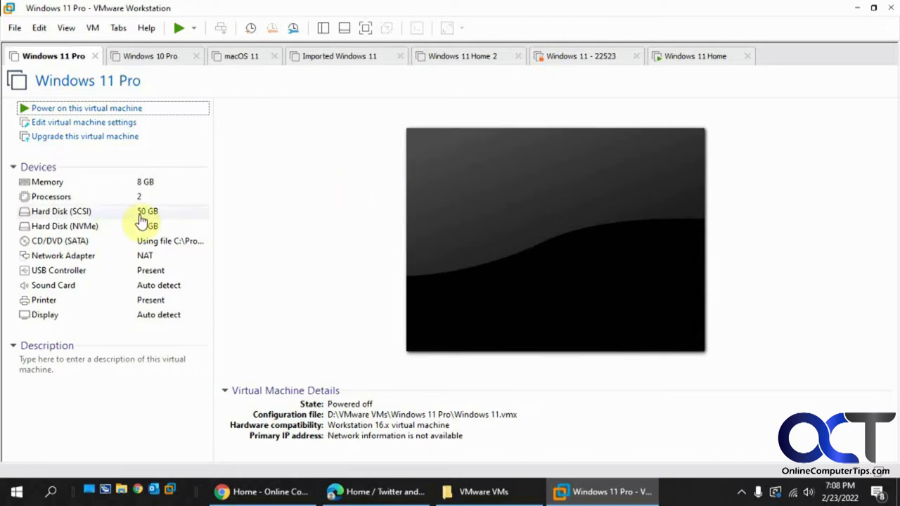
pyautogui.moveTo(327, 205)
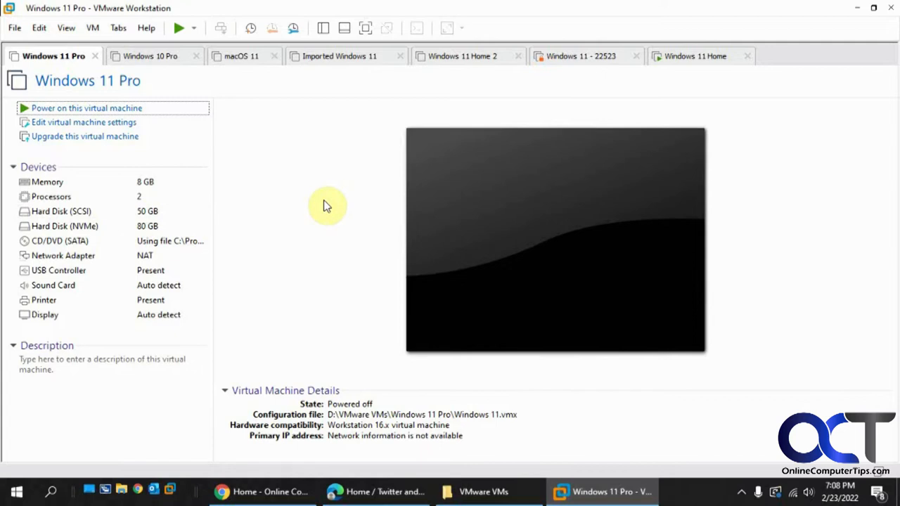
pyautogui.moveTo(197, 208)
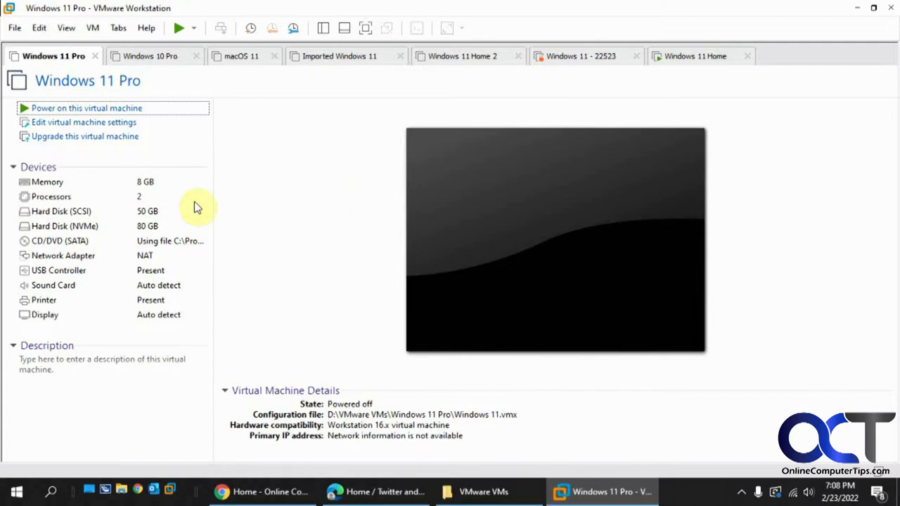
pyautogui.moveTo(385, 273)
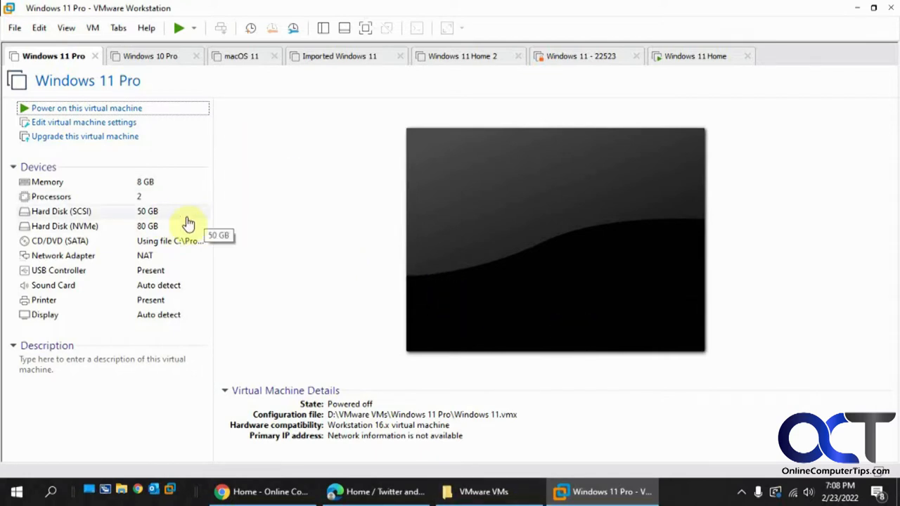
pyautogui.moveTo(523, 442)
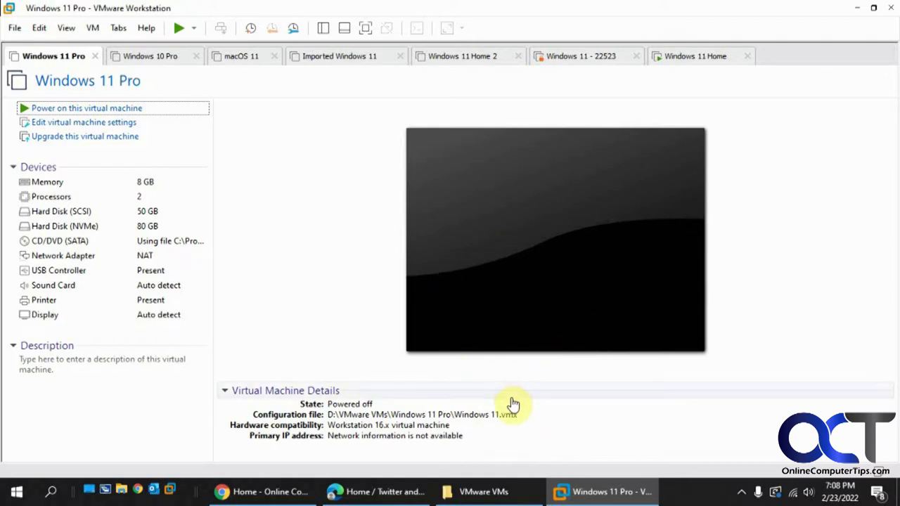
pyautogui.moveTo(276, 146)
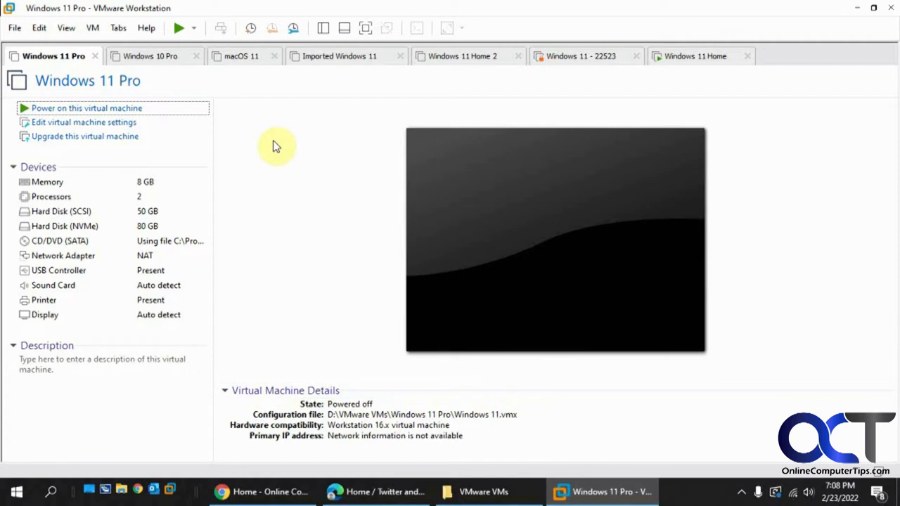
pyautogui.moveTo(294, 222)
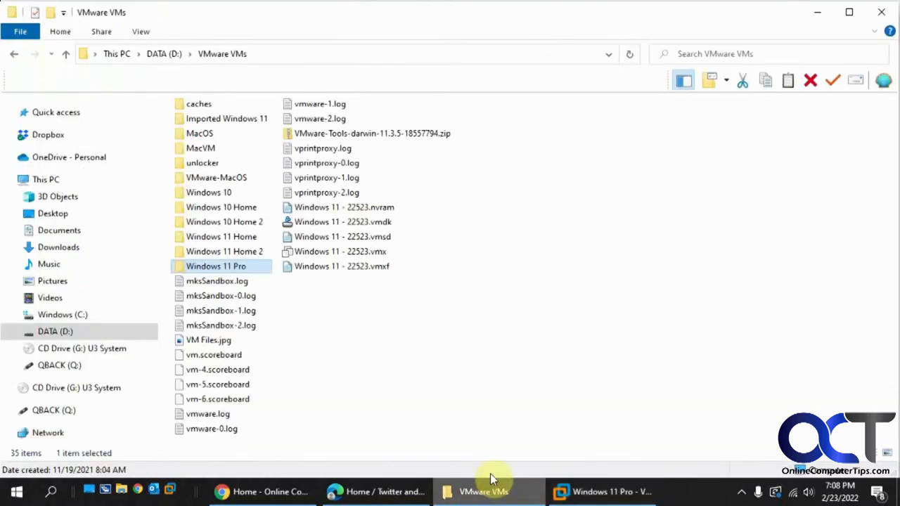
pyautogui.moveTo(591, 467)
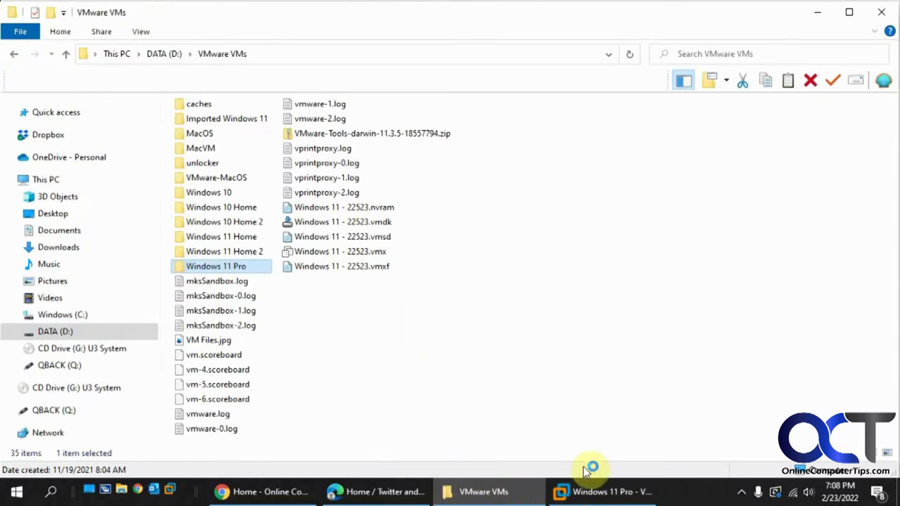
# Step: Capture a snip of the Windows 11 Pro folder properties showing 66.8 GB, then return to VMware
pyautogui.click(602, 493)
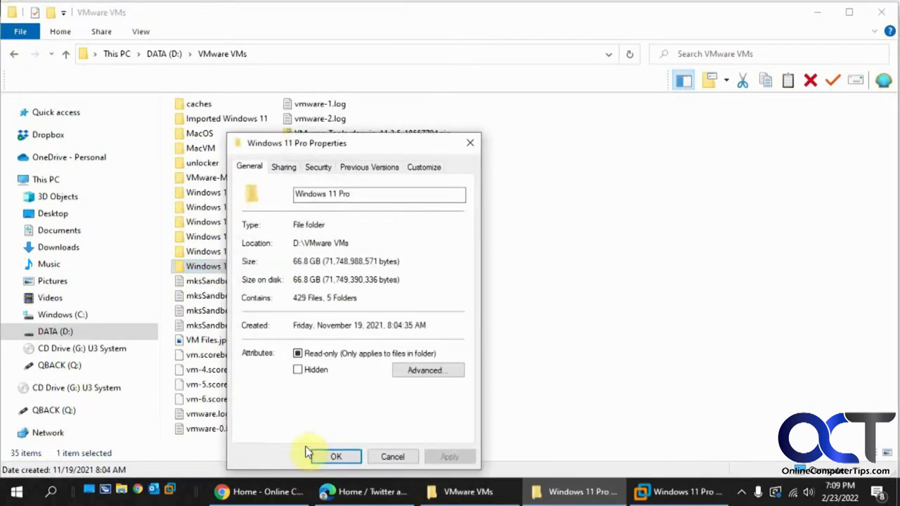
pyautogui.click(17, 493)
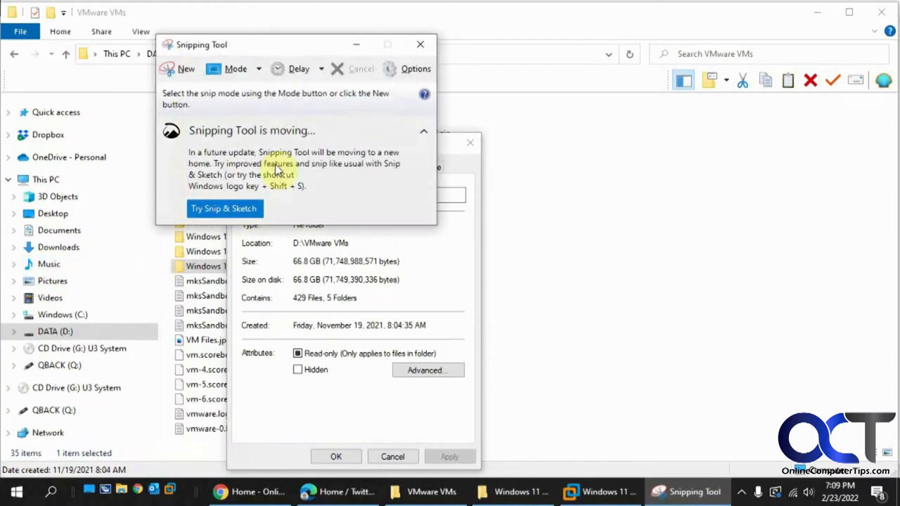
pyautogui.click(186, 67)
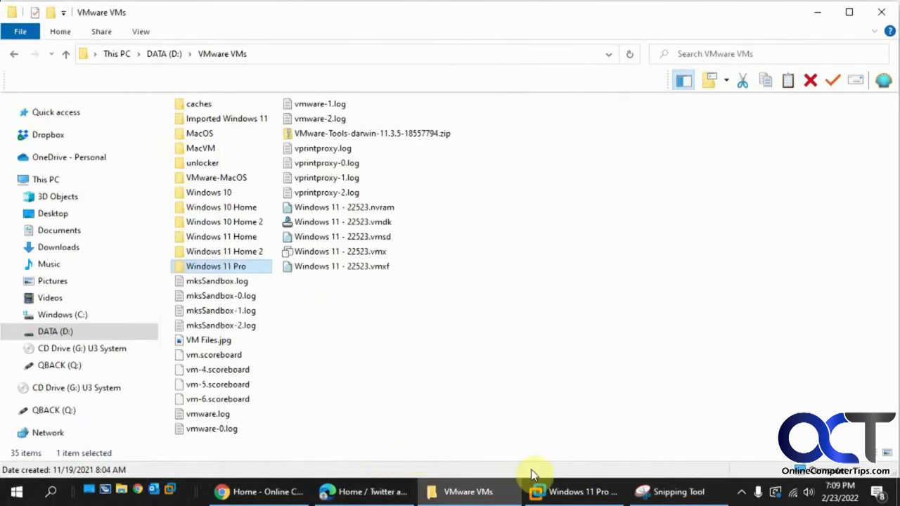
pyautogui.click(572, 492)
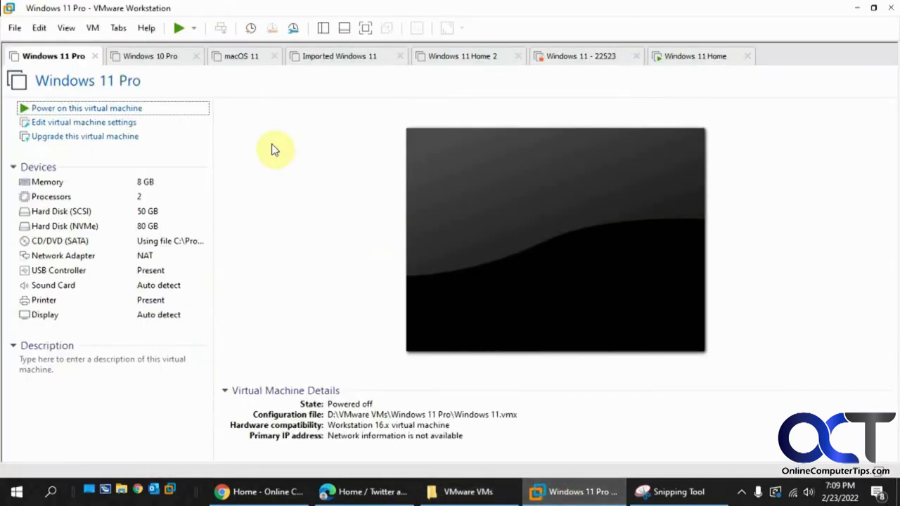
# Step: Start Clean Up Disks for Windows 11 Pro, showing 66.8 GB used and 31.7 GB reclaimable
pyautogui.rightClick(53, 56)
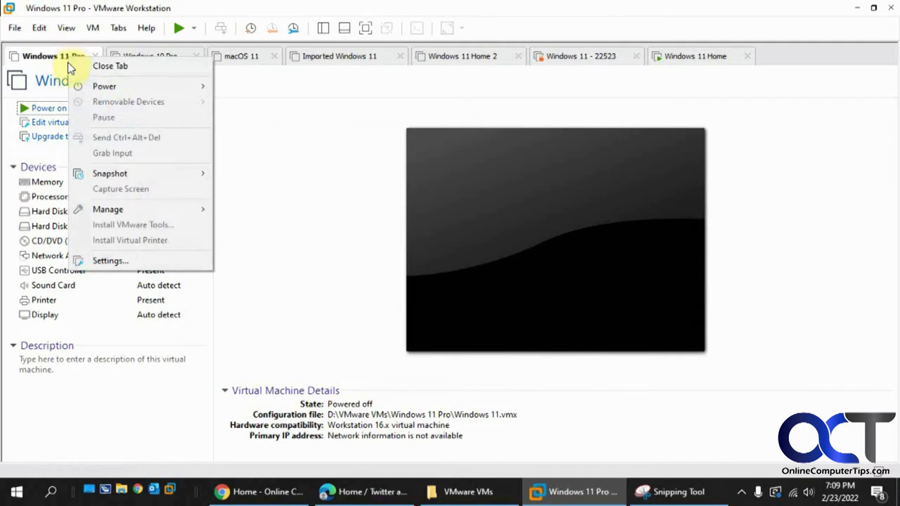
pyautogui.moveTo(107, 208)
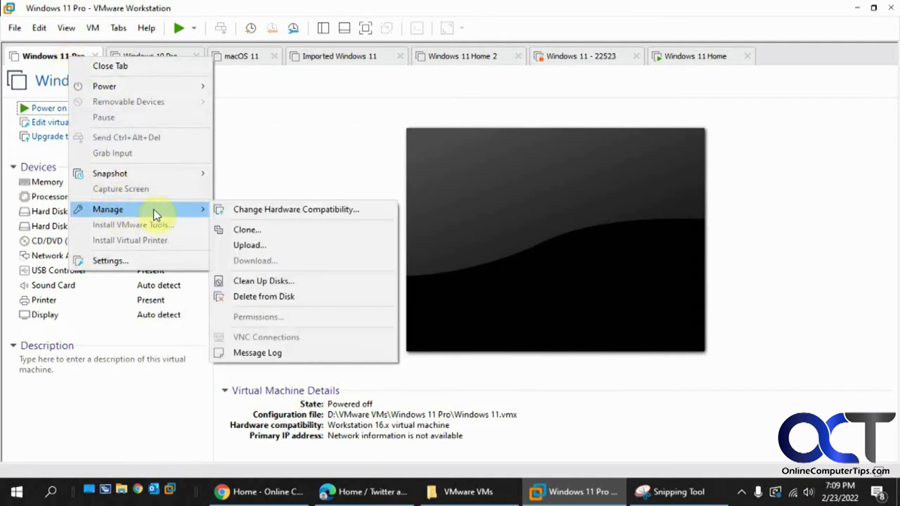
pyautogui.click(263, 281)
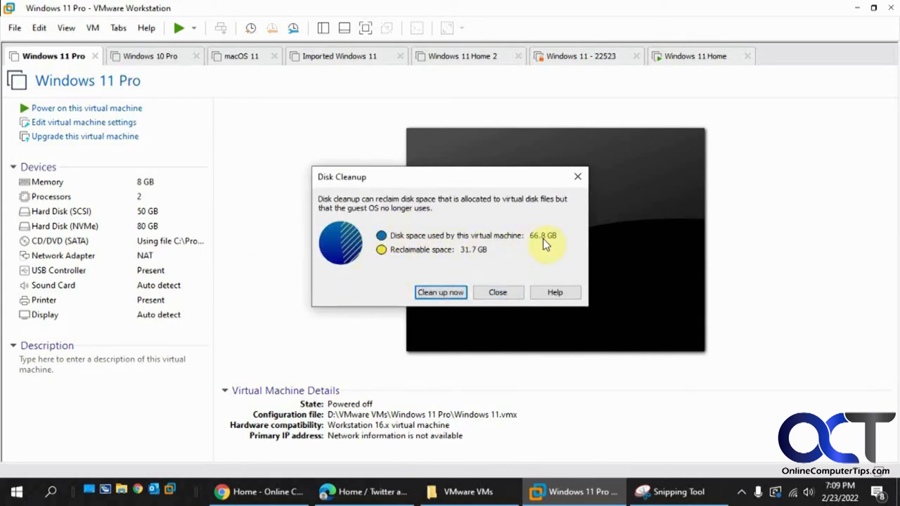
pyautogui.click(678, 493)
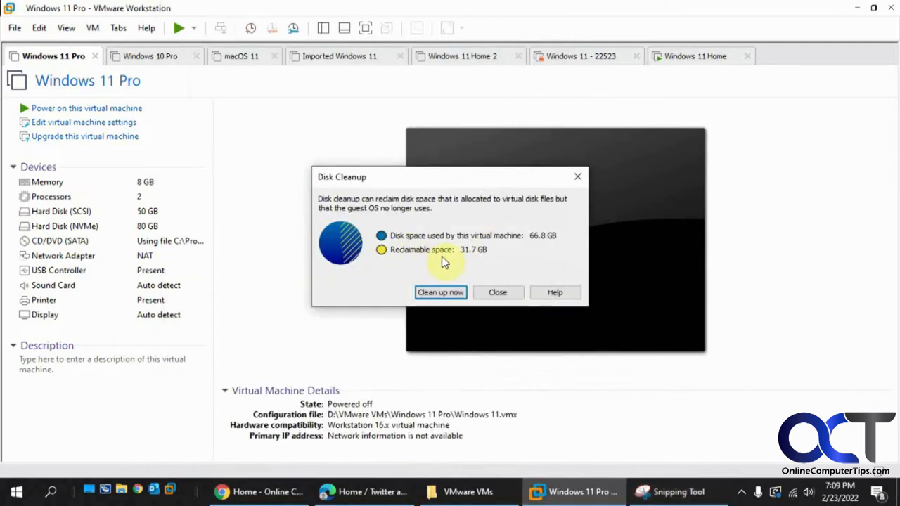
pyautogui.moveTo(470, 259)
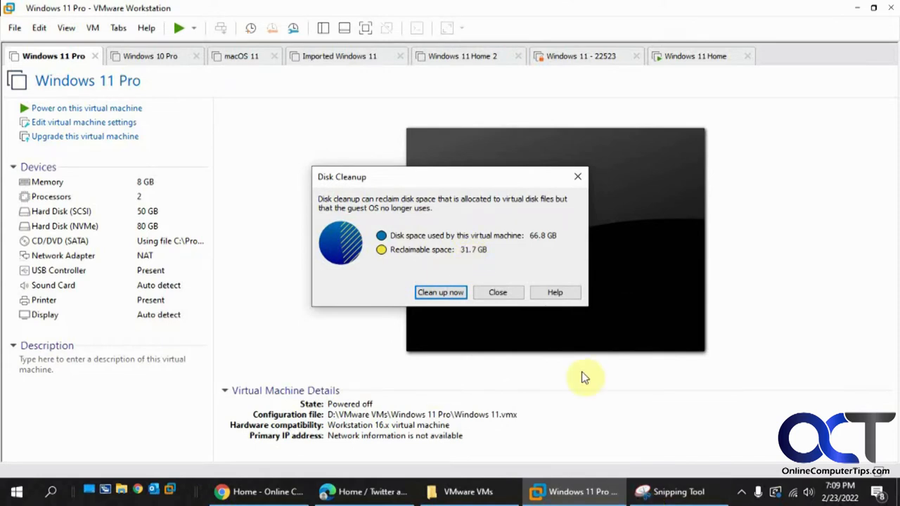
pyautogui.moveTo(439, 270)
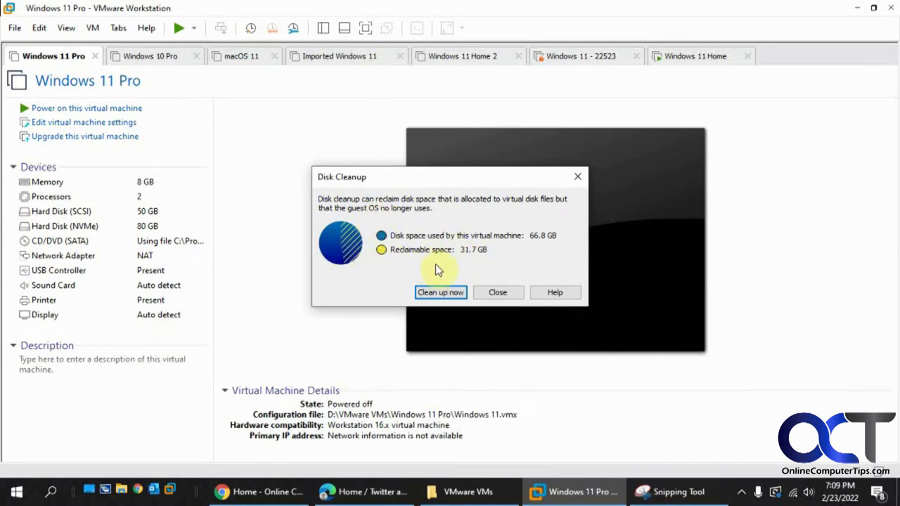
pyautogui.click(440, 291)
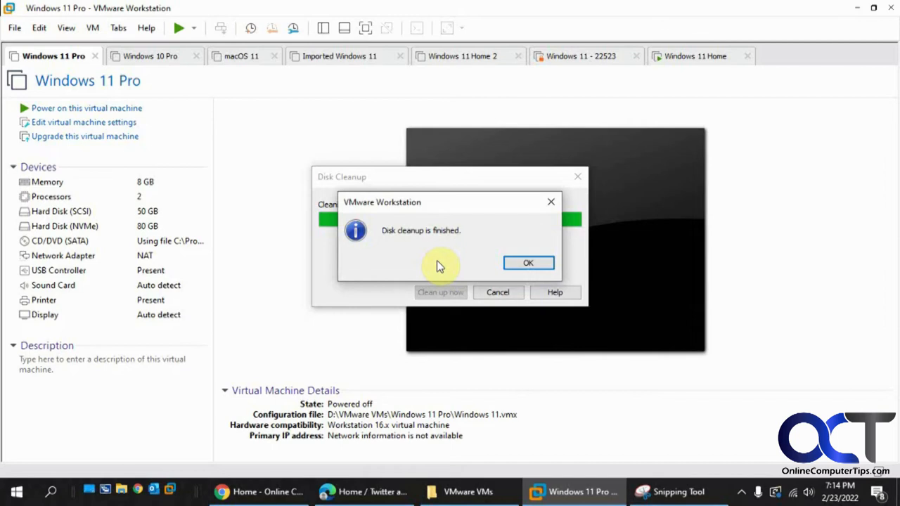
pyautogui.moveTo(435, 248)
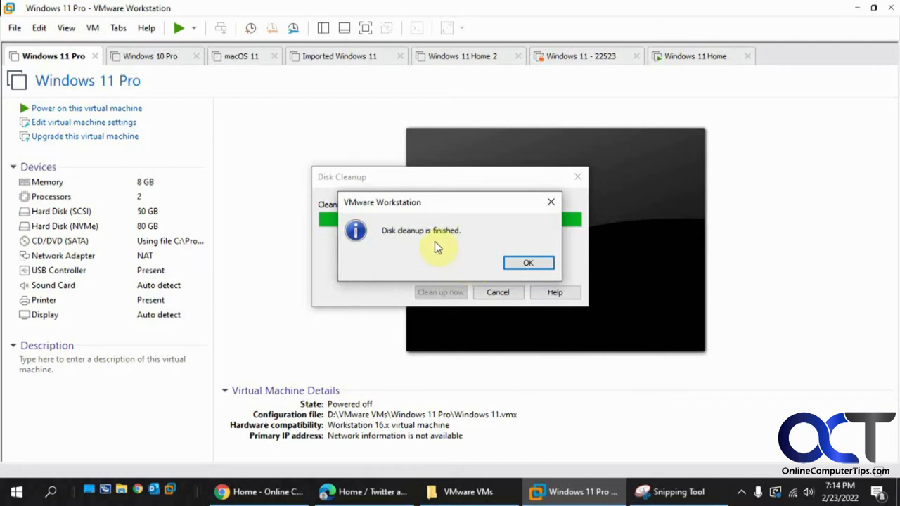
# Step: Dismiss the disk cleanup finished notice for the Windows 11 Pro VM
pyautogui.click(529, 263)
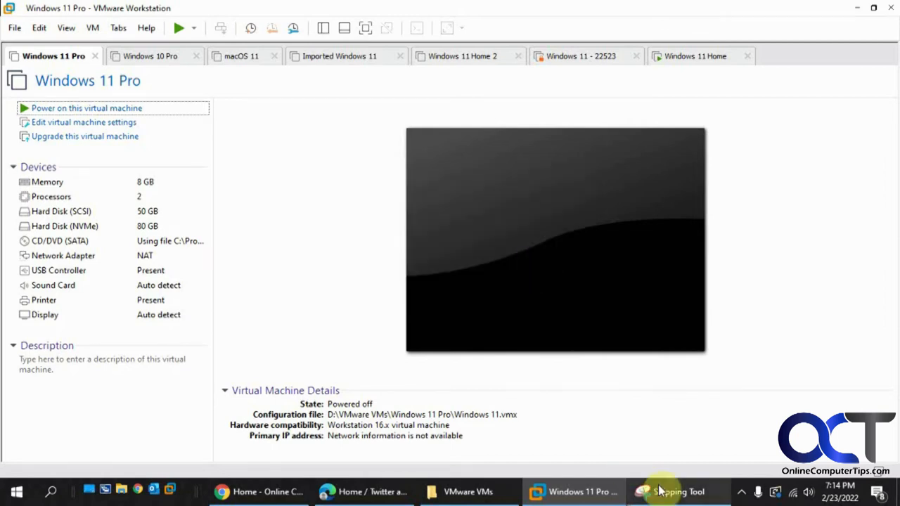
# Step: Compare the folder's new 35.1 GB size against the earlier 66.8 GB snip, then close both windows
pyautogui.click(467, 492)
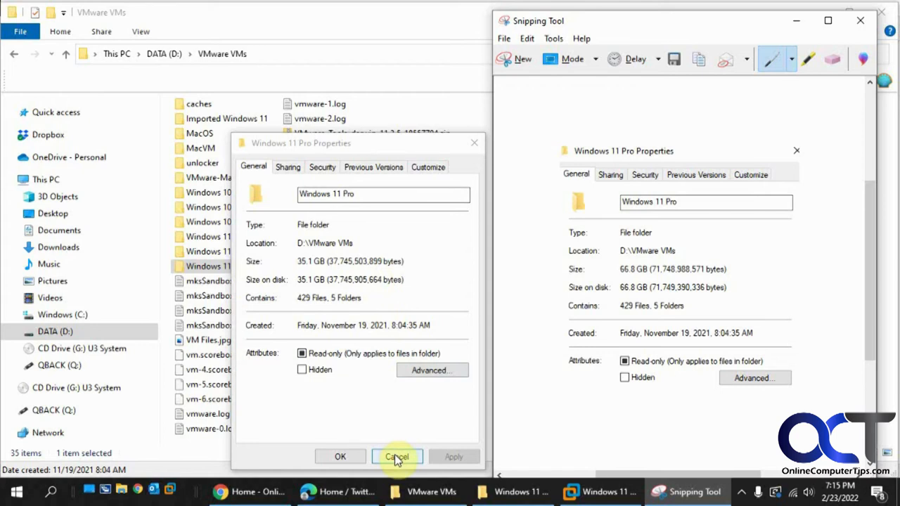
pyautogui.click(397, 456)
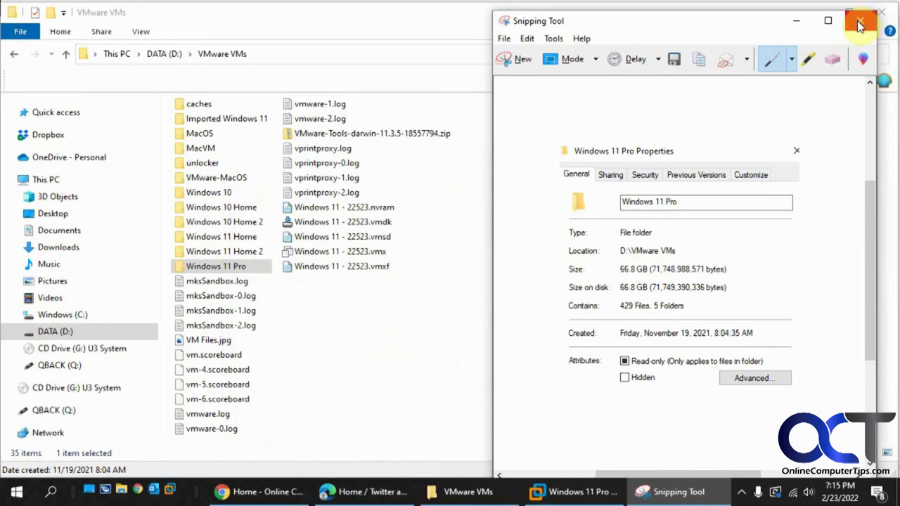
pyautogui.click(861, 23)
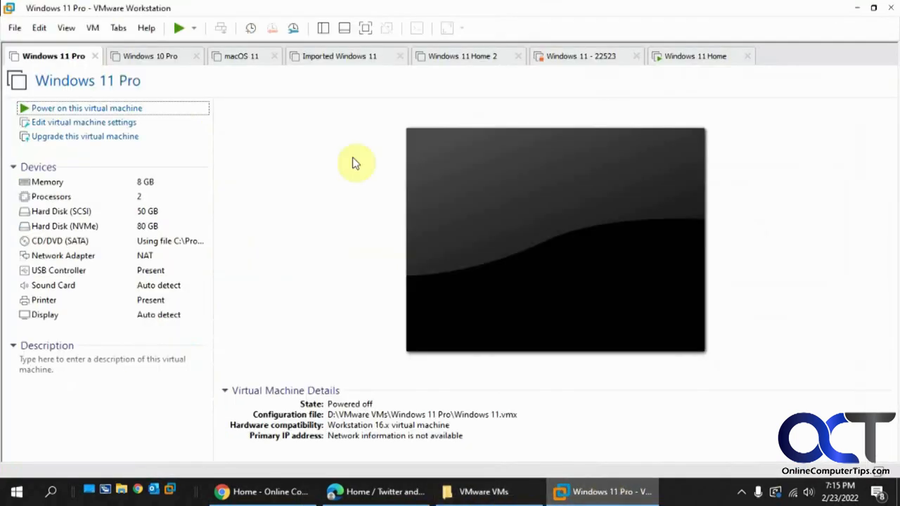
# Step: Reopen Clean Up Disks for Windows 11 Pro, confirming 35.1 GB used and no cleanup needed
pyautogui.rightClick(54, 56)
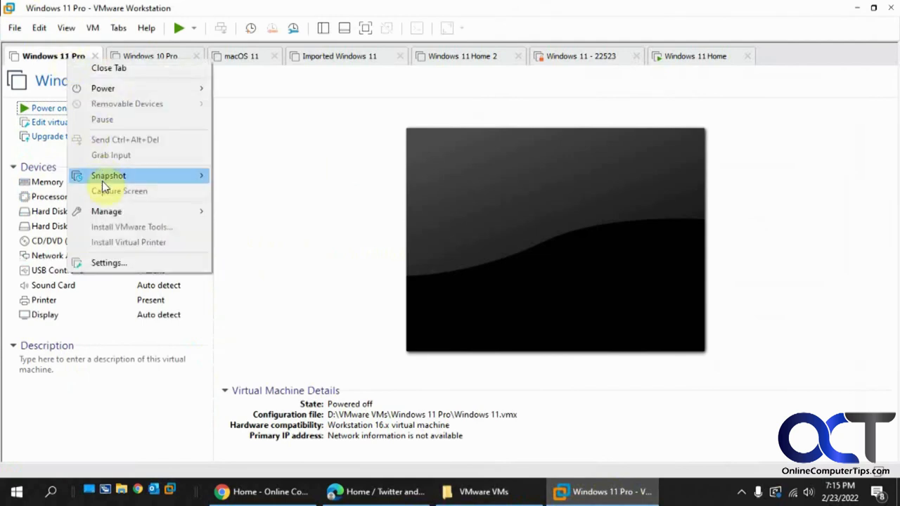
pyautogui.moveTo(107, 211)
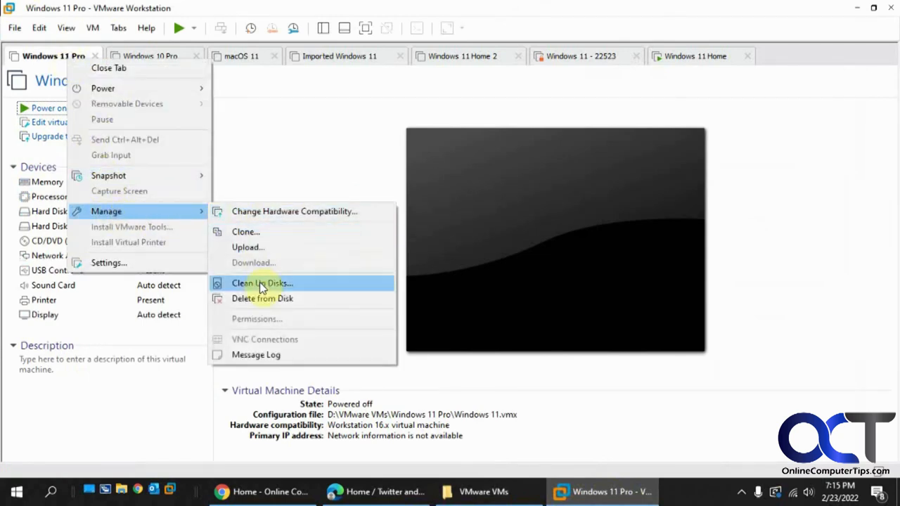
pyautogui.click(262, 283)
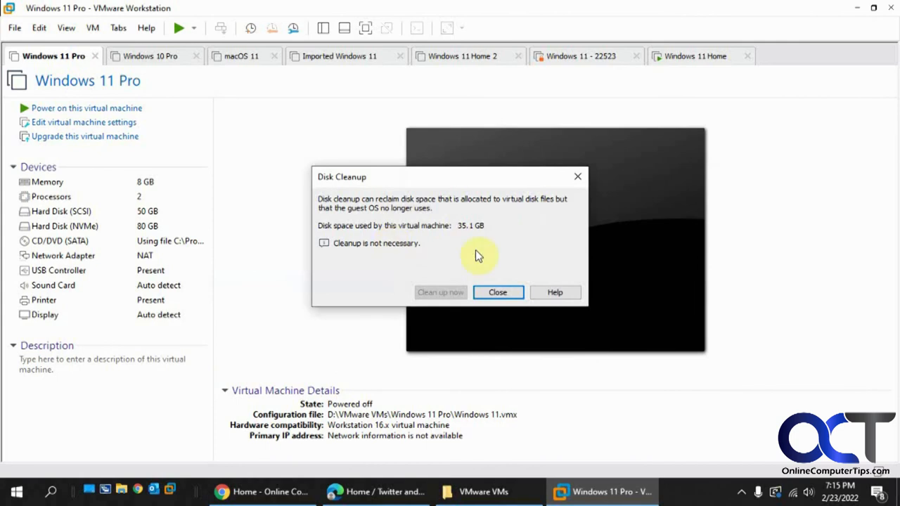
pyautogui.moveTo(435, 182)
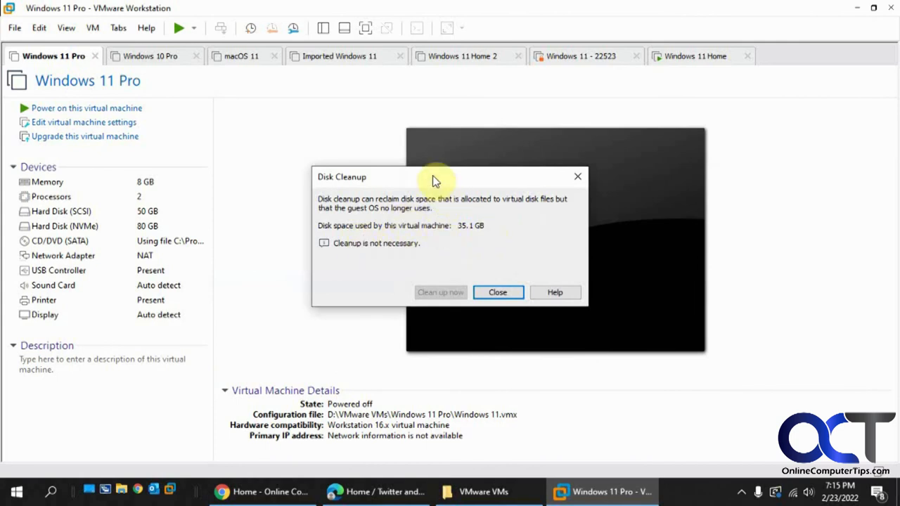
pyautogui.moveTo(518, 217)
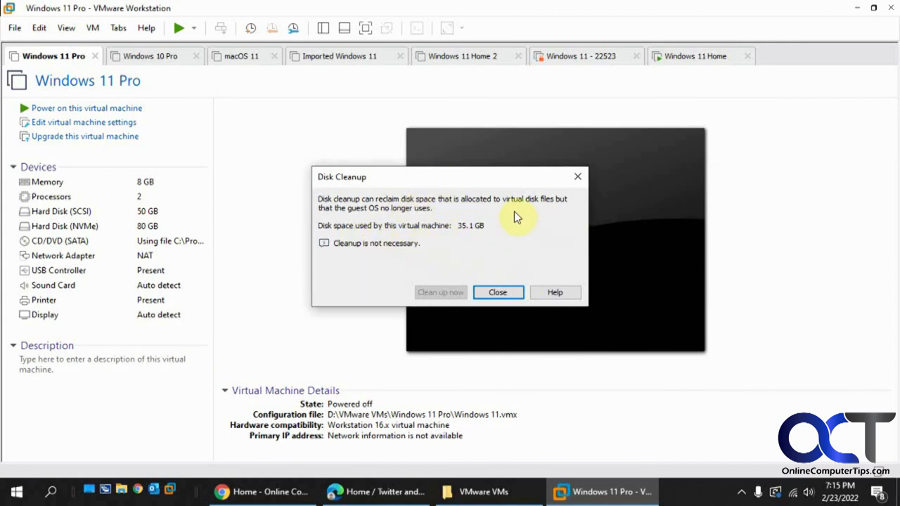
pyautogui.moveTo(478, 234)
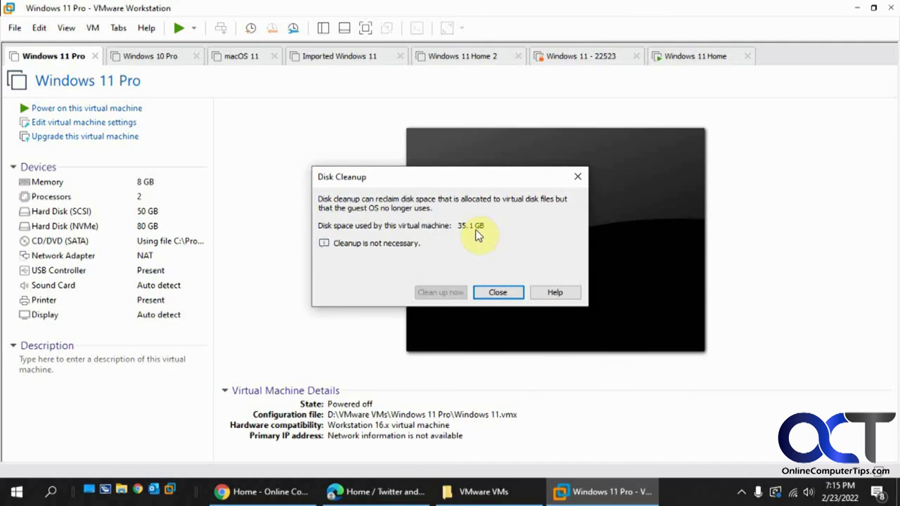